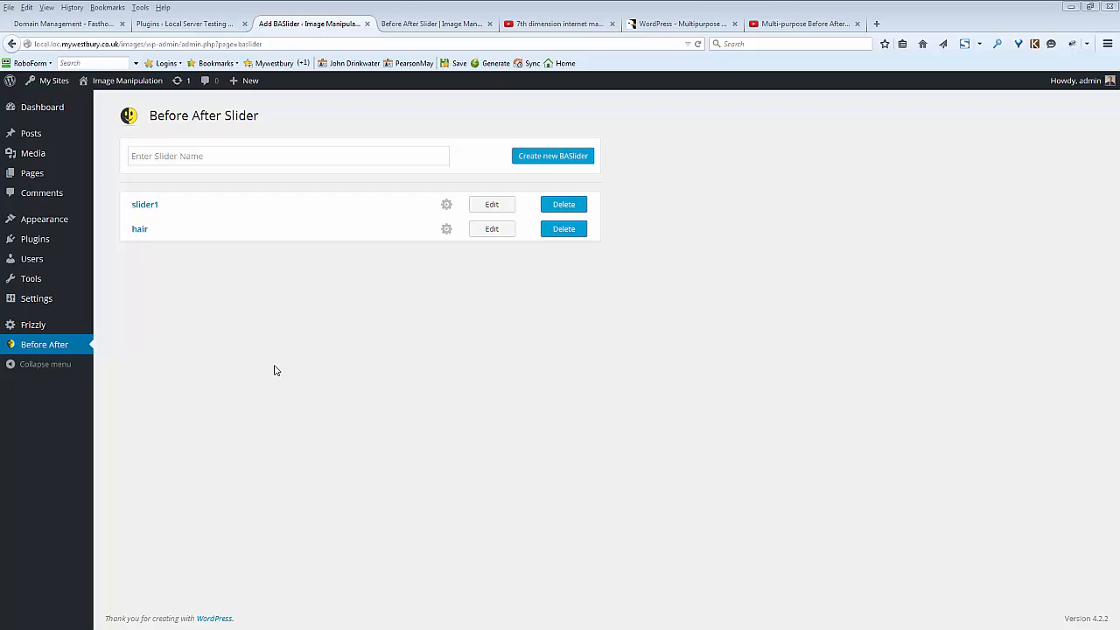
mouse_move(322, 238)
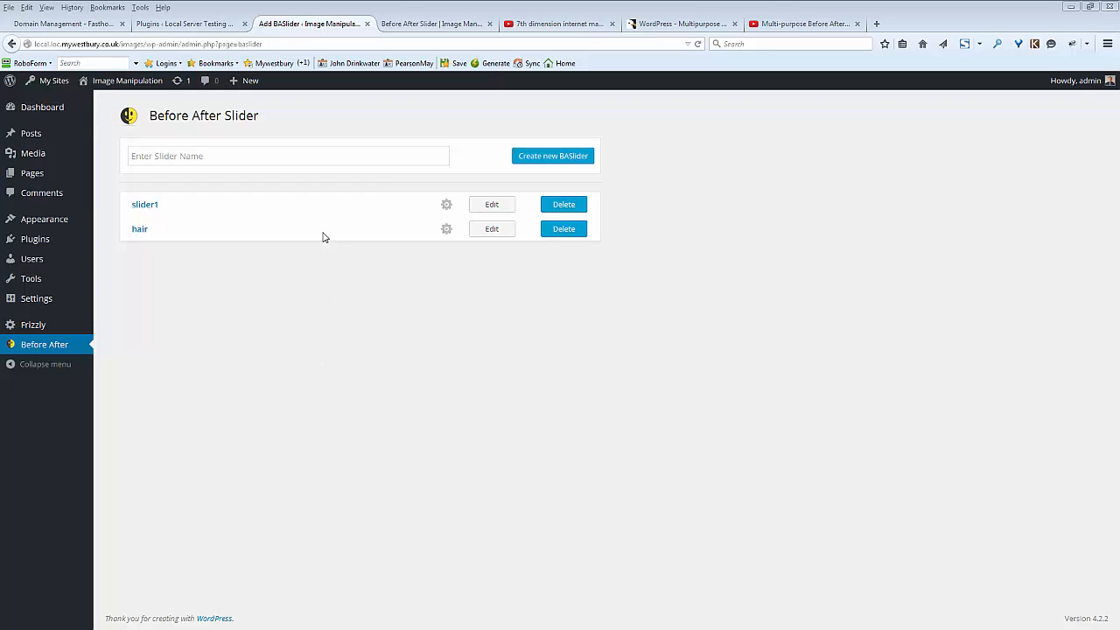
mouse_move(416, 231)
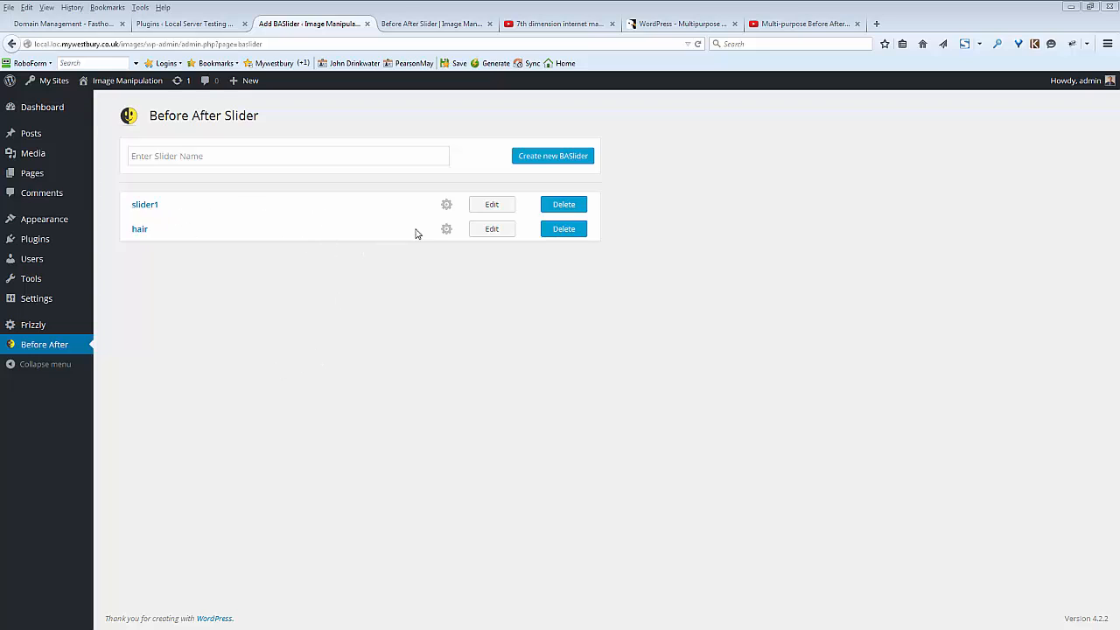
Open slider1's settings from the Before After Slider list.
click(446, 204)
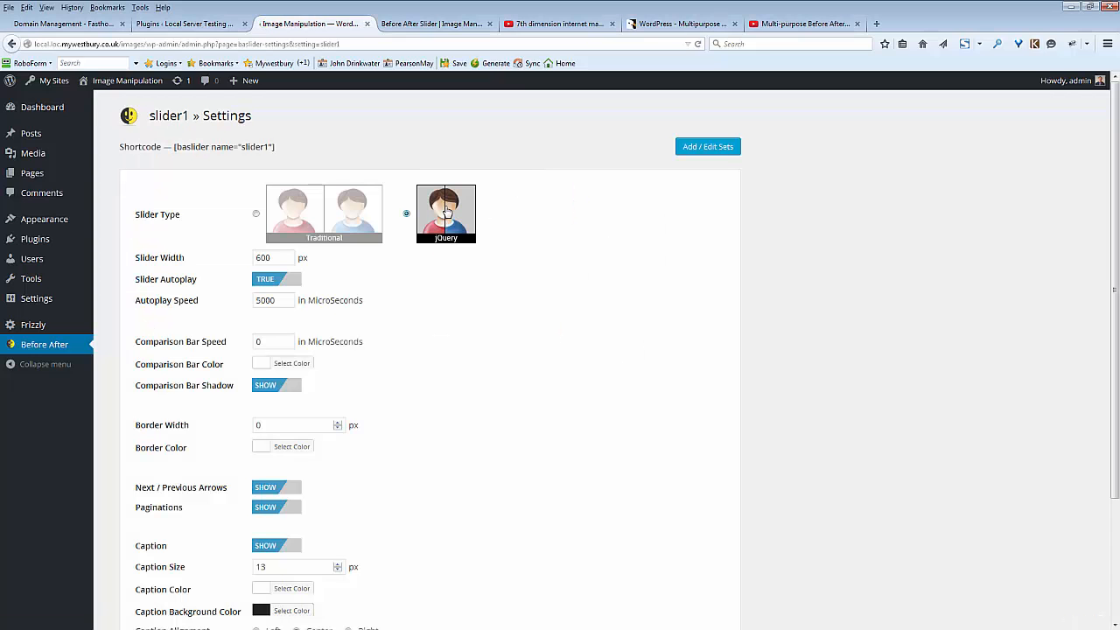
mouse_move(259, 221)
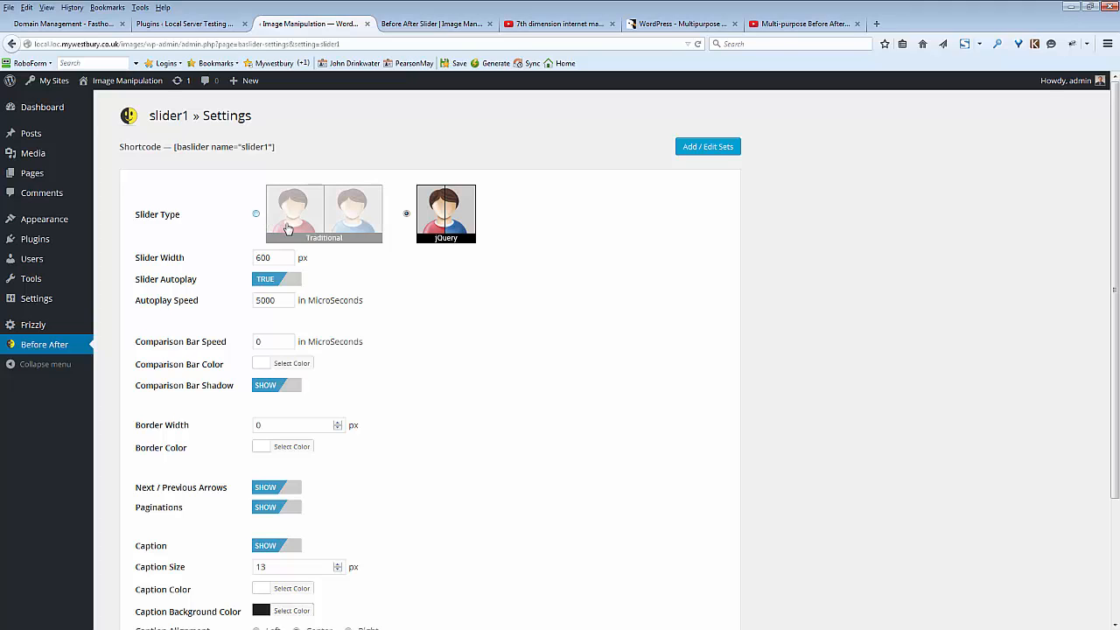
Switch slider1's Slider Autoplay from TRUE to FALSE, keeping the jQuery slider type.
click(406, 213)
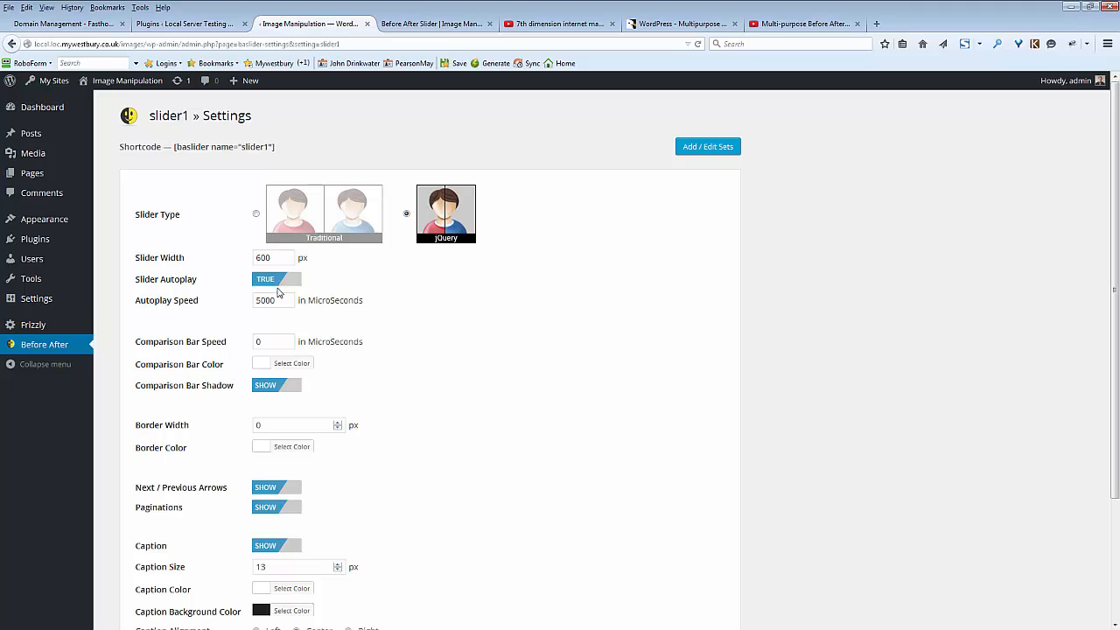
click(277, 279)
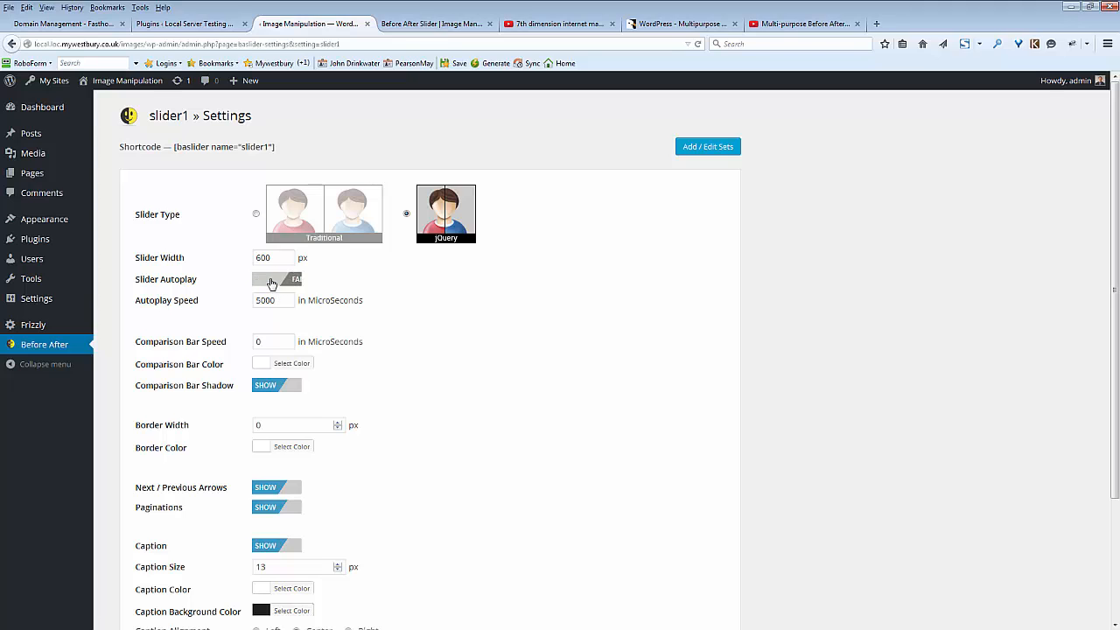
click(276, 278)
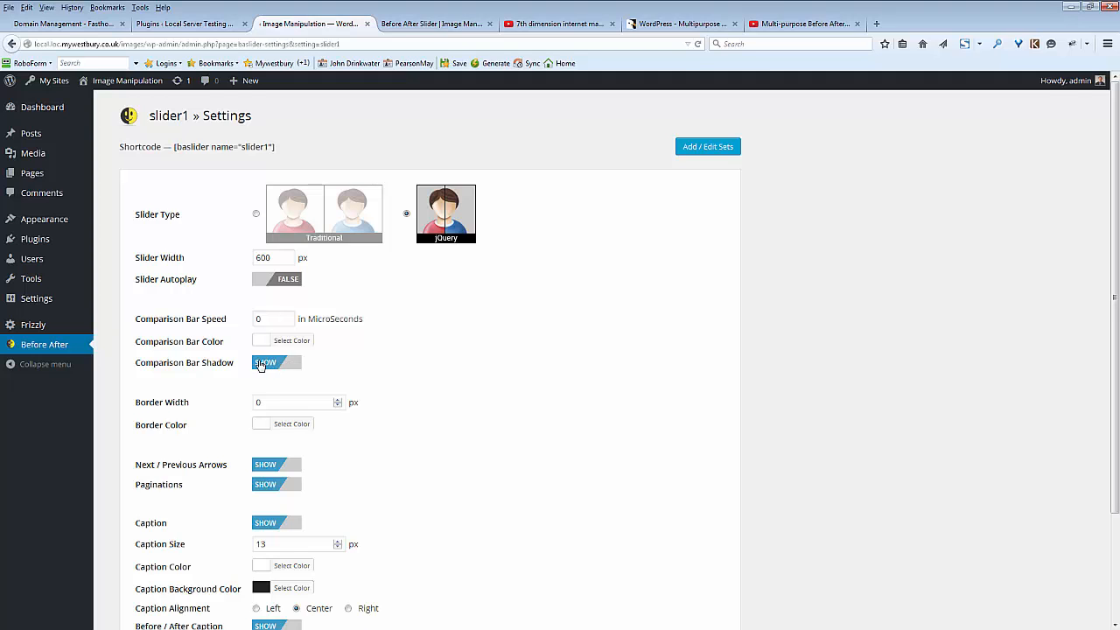
Review the remaining slider settings unchanged and go to slider1's Add / Edit Sets page.
scroll(down, 3)
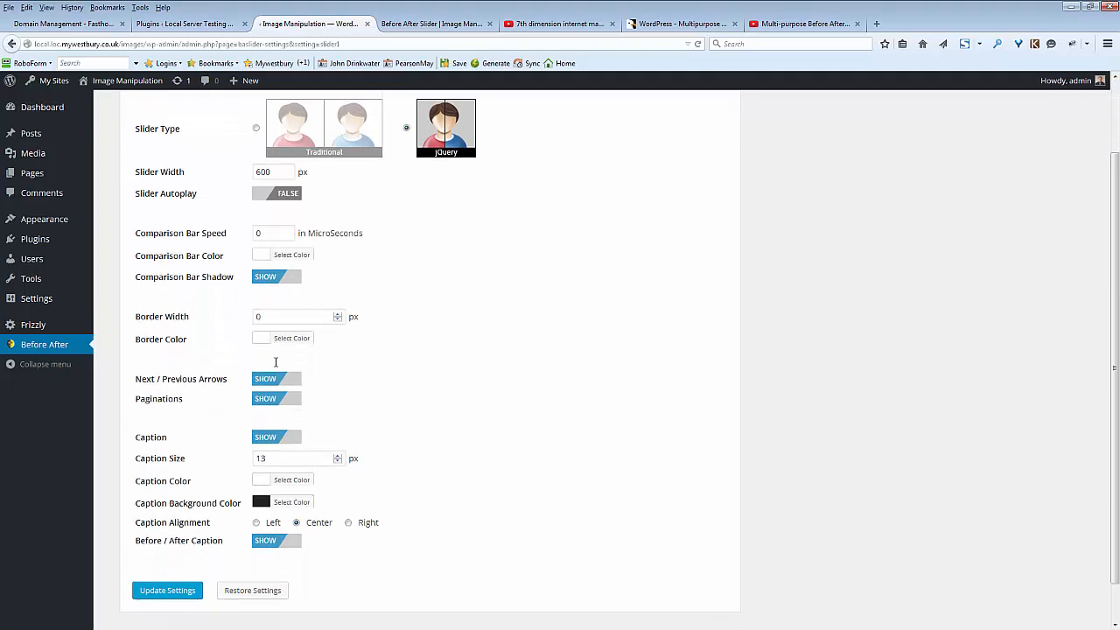
scroll(down, 3)
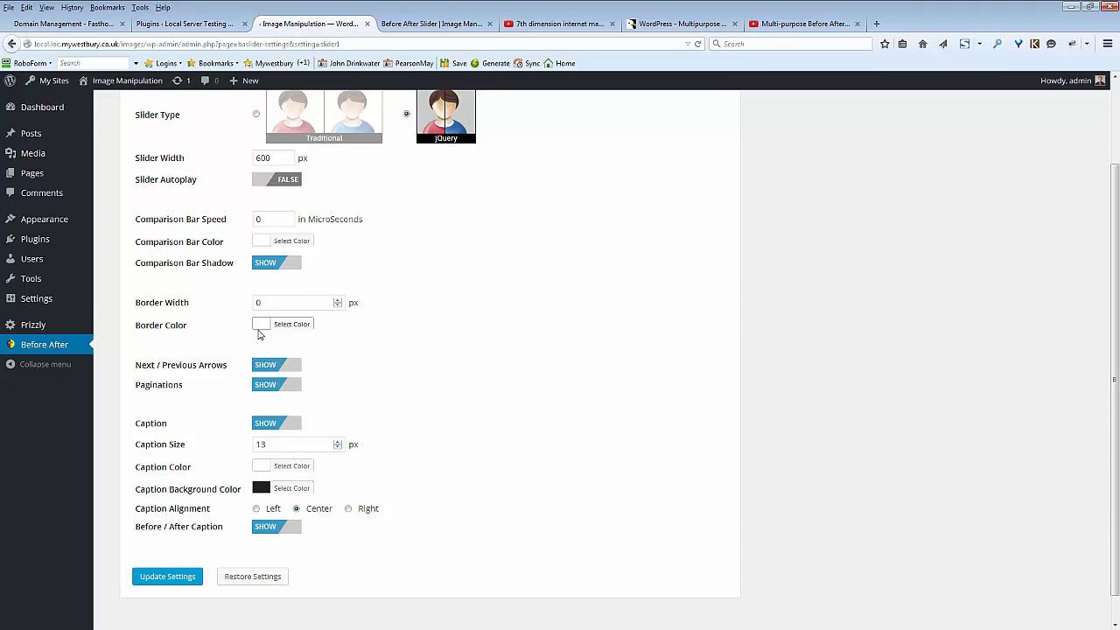
mouse_move(280, 321)
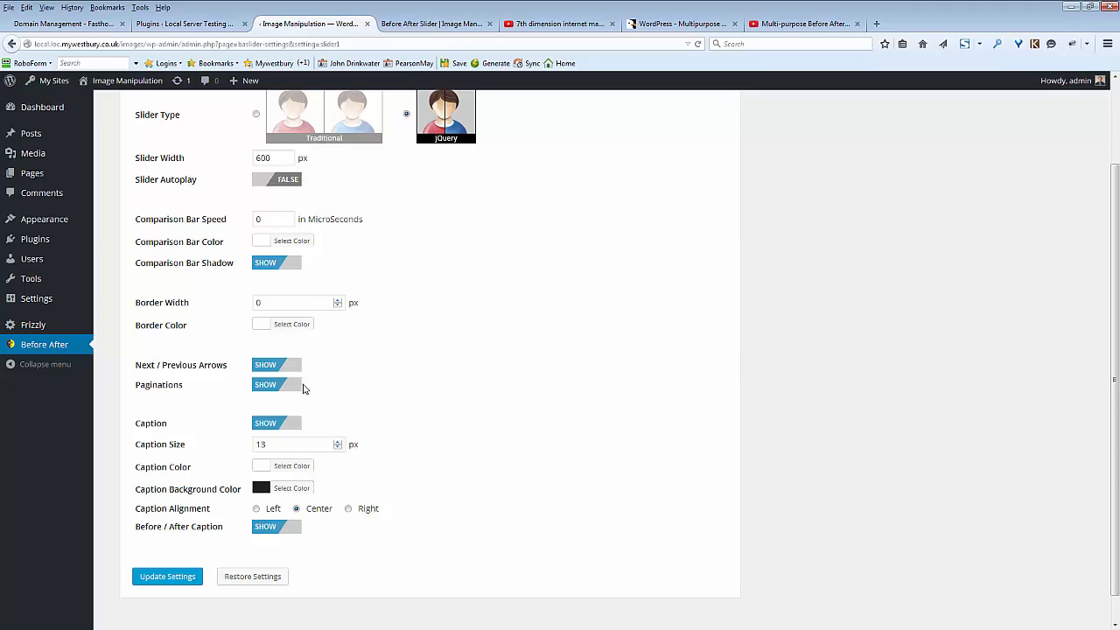
mouse_move(283, 387)
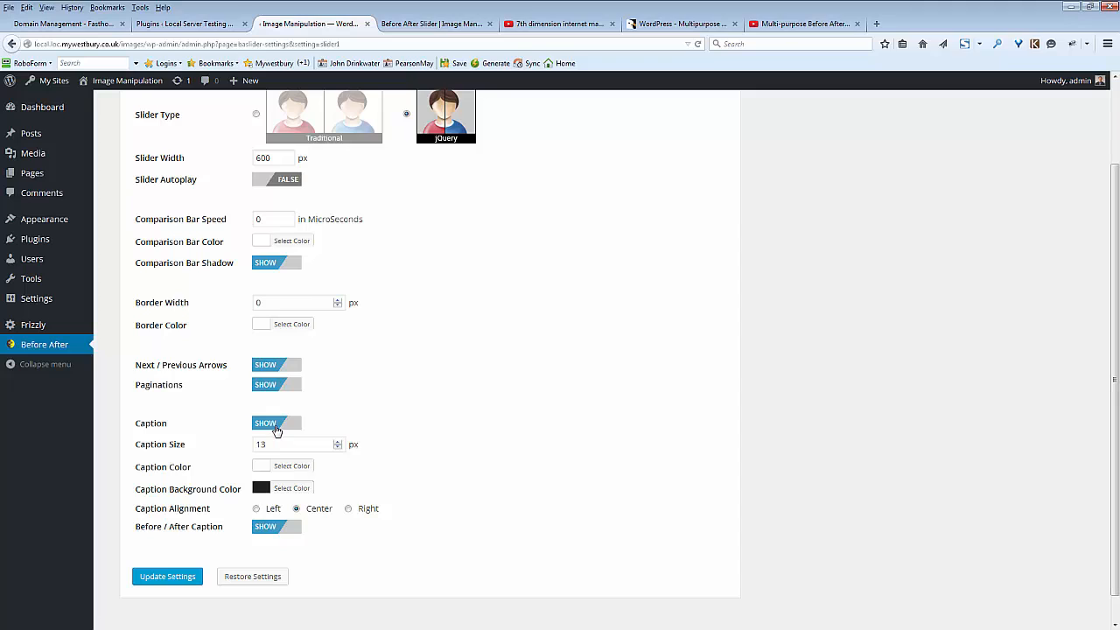
mouse_move(290, 437)
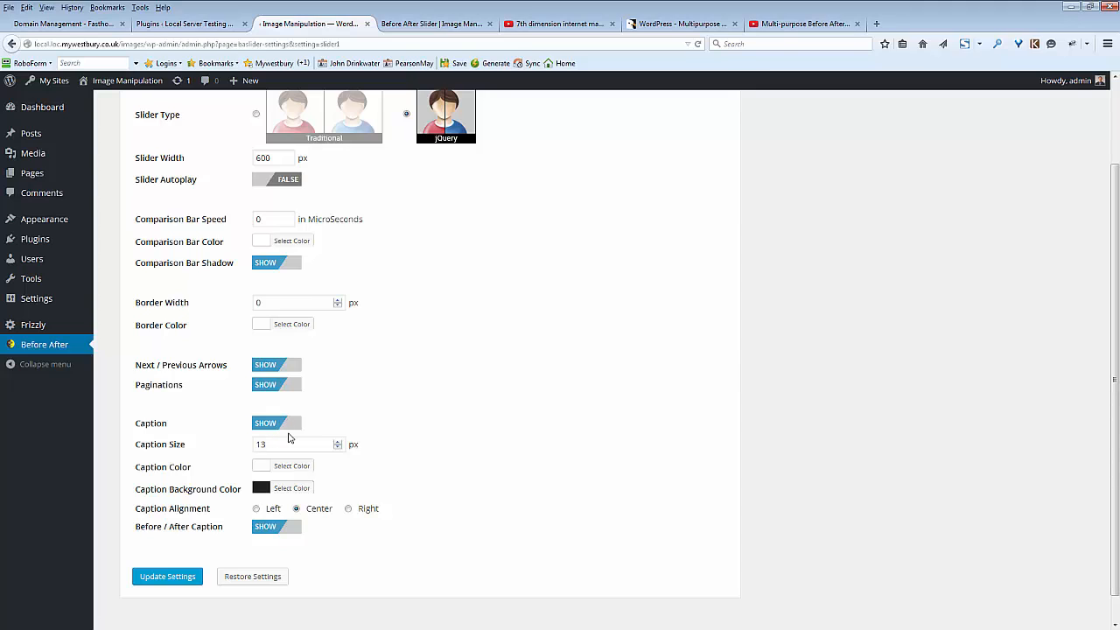
mouse_move(290, 486)
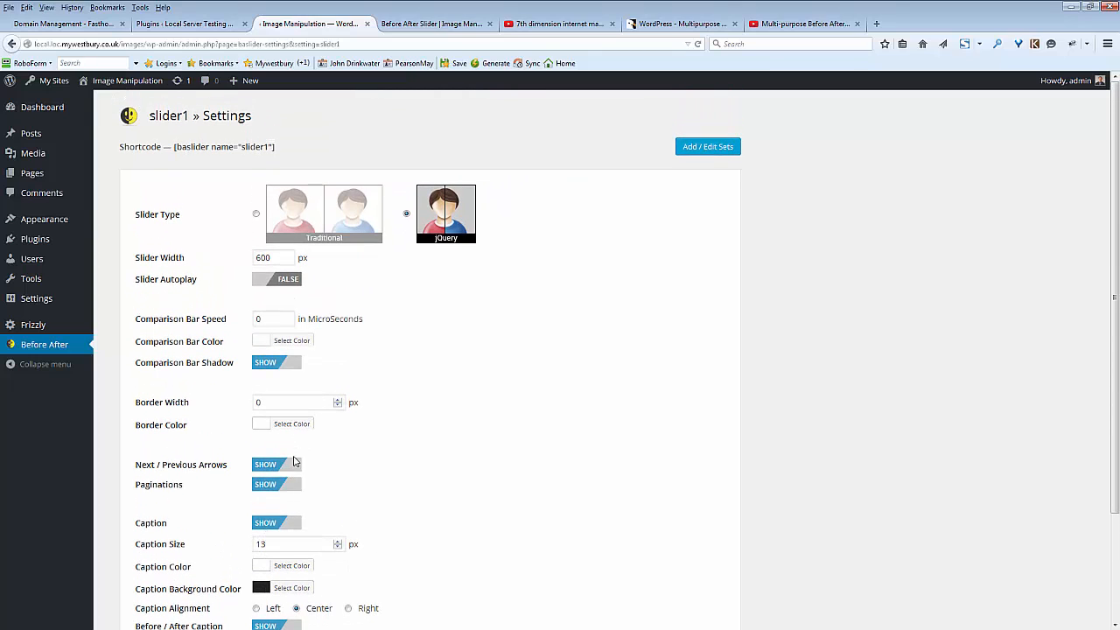
mouse_move(682, 168)
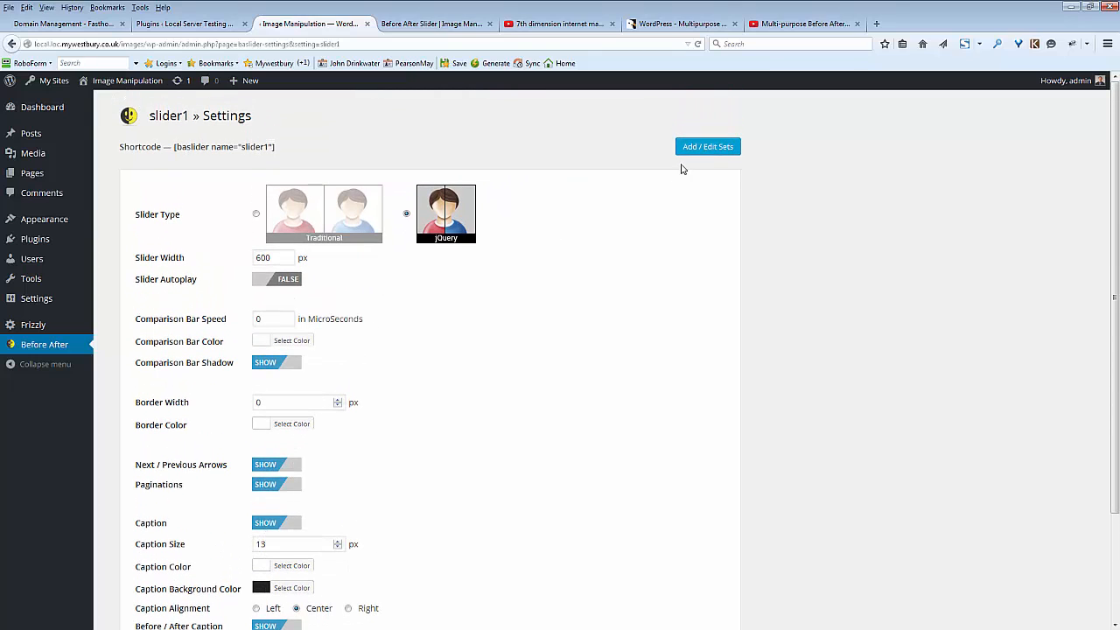
click(707, 147)
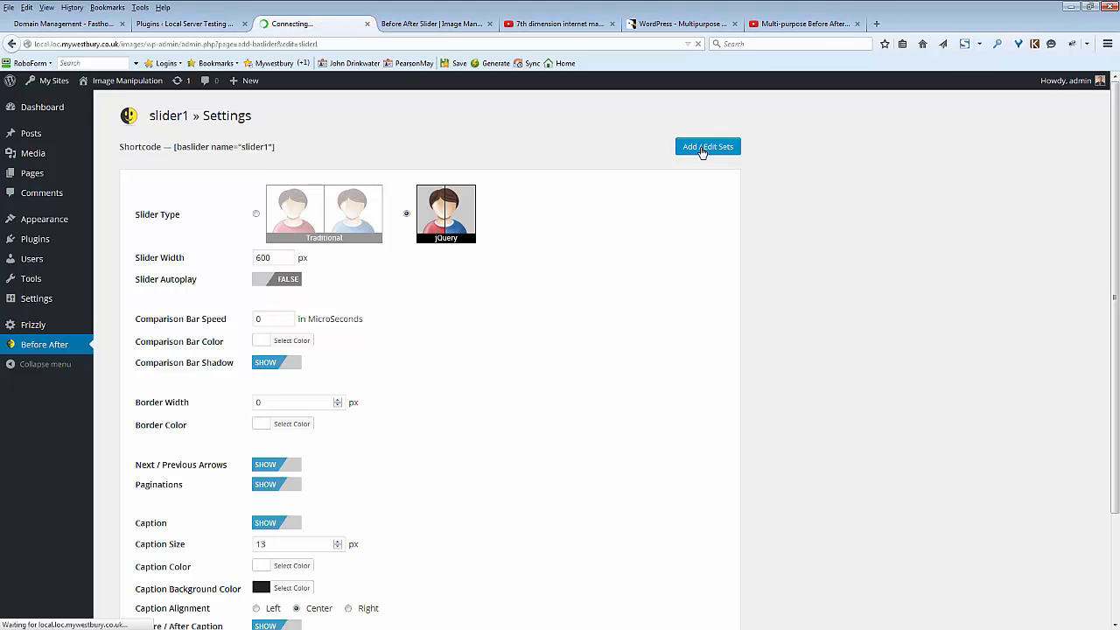
Review slider1's Add / Modify Images page, then switch to the live Before After Slider page.
click(707, 147)
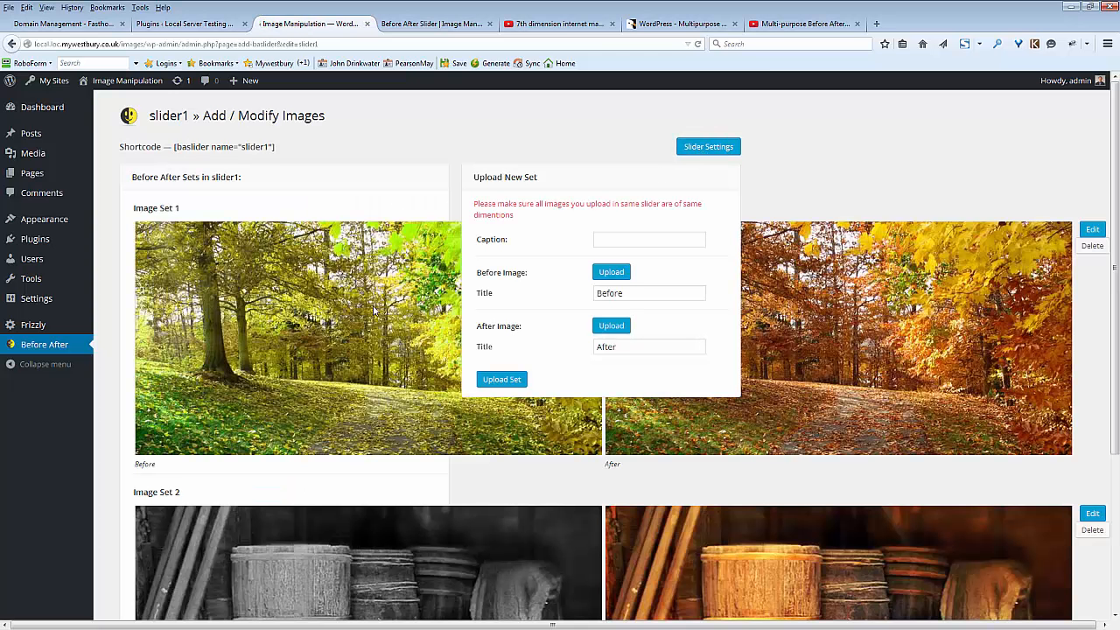
scroll(down, 3)
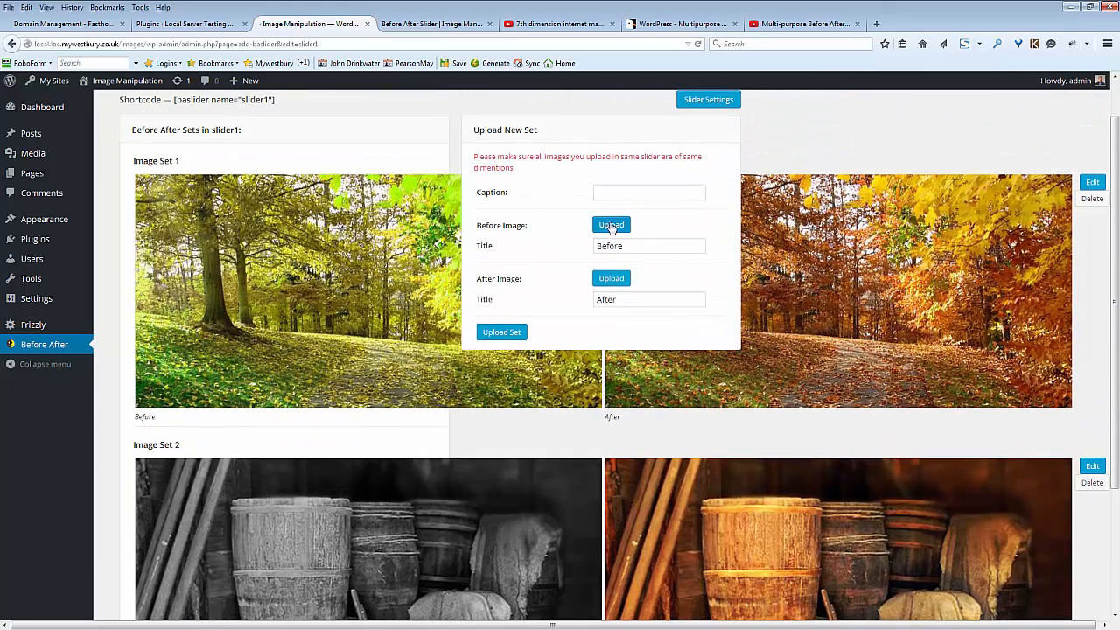
click(610, 223)
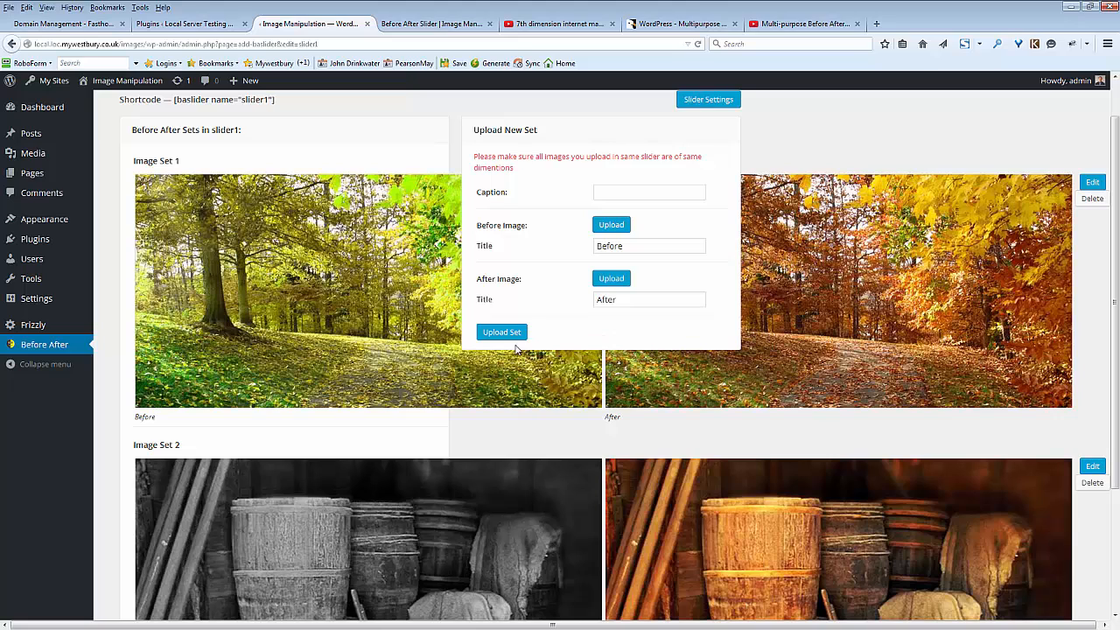
mouse_move(548, 431)
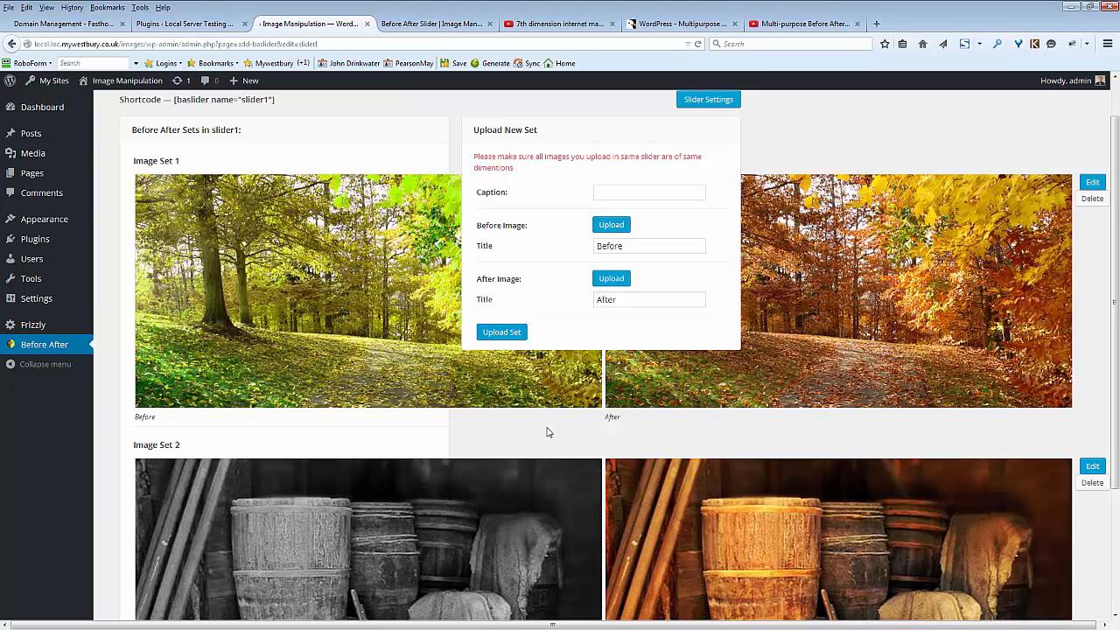
mouse_move(483, 378)
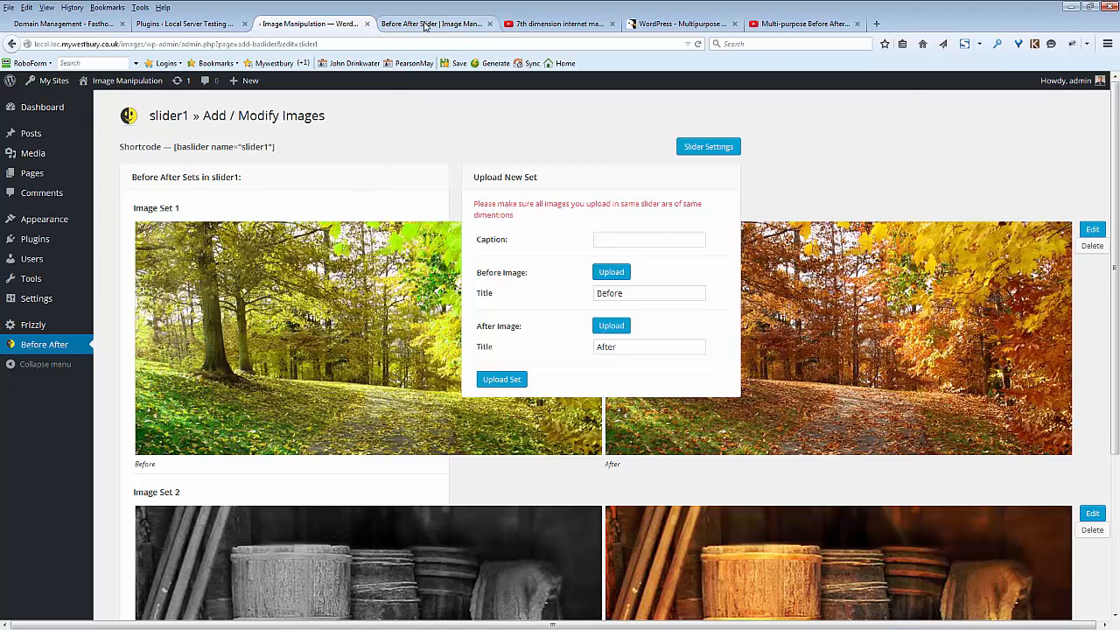
click(433, 24)
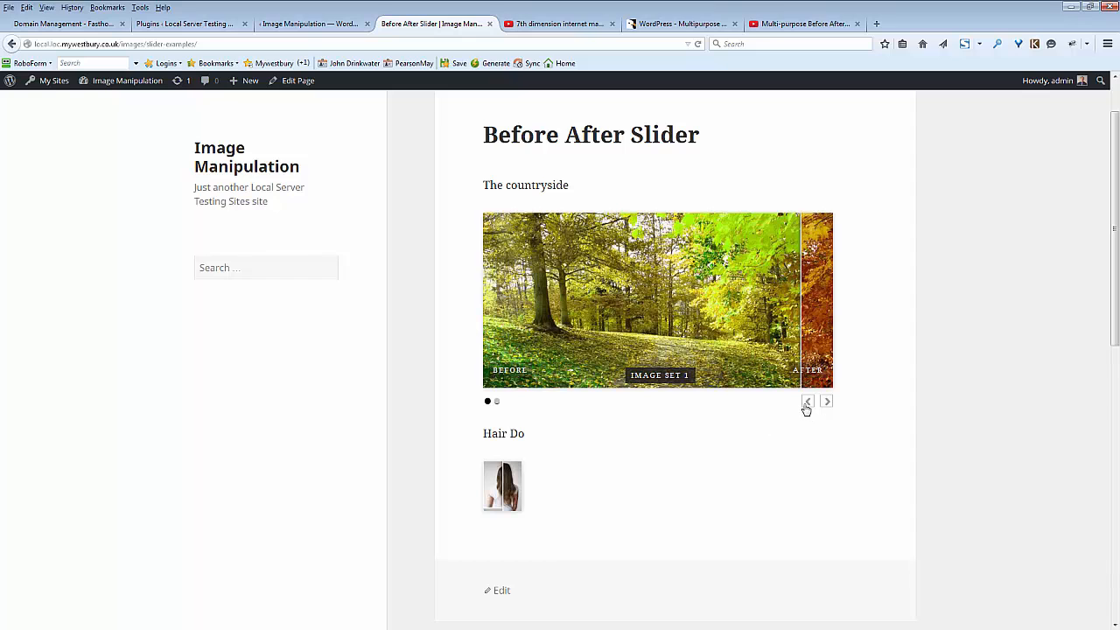
Step the countryside slider to set 2 and back to set 1, then edit the page.
click(808, 401)
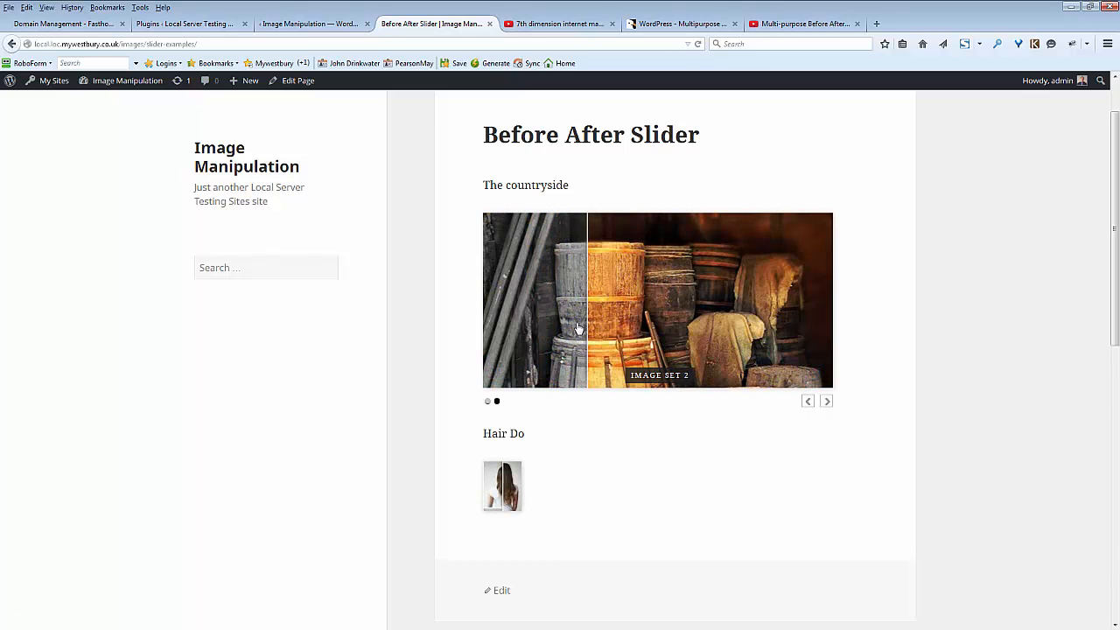
click(808, 401)
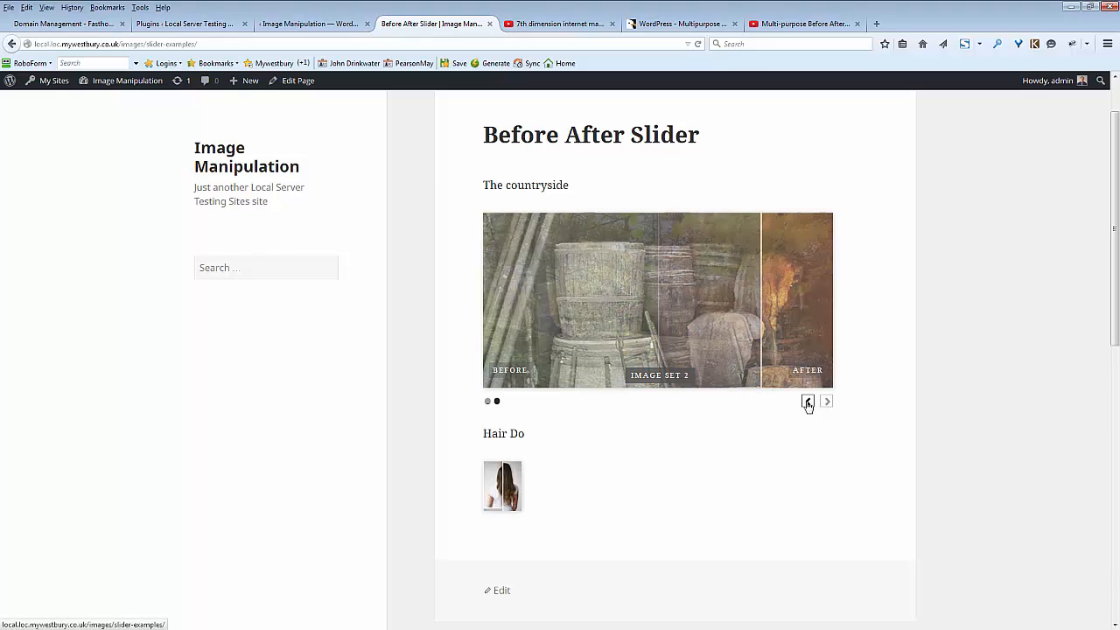
click(806, 401)
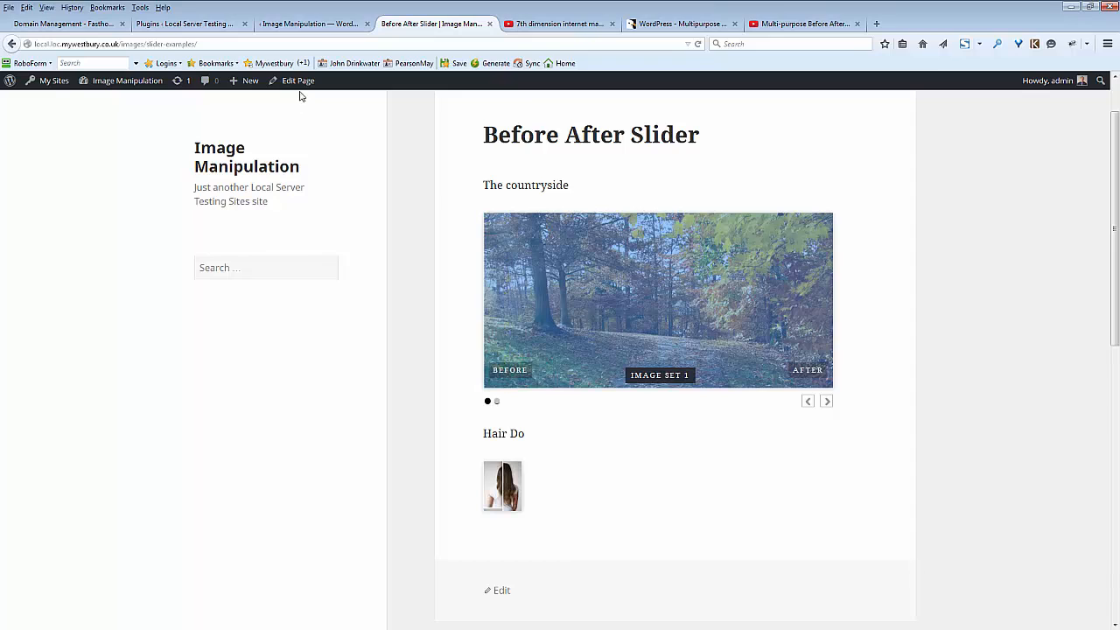
click(297, 81)
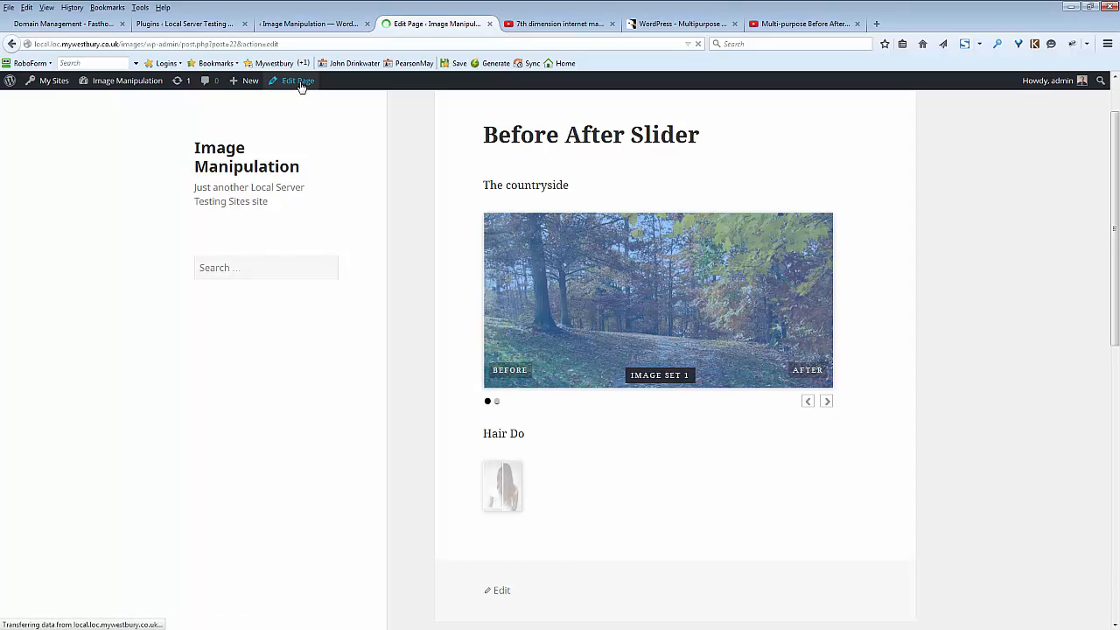
Let the page editor load and deselect the shortcode, showing the slider1 and hair shortcodes.
click(298, 81)
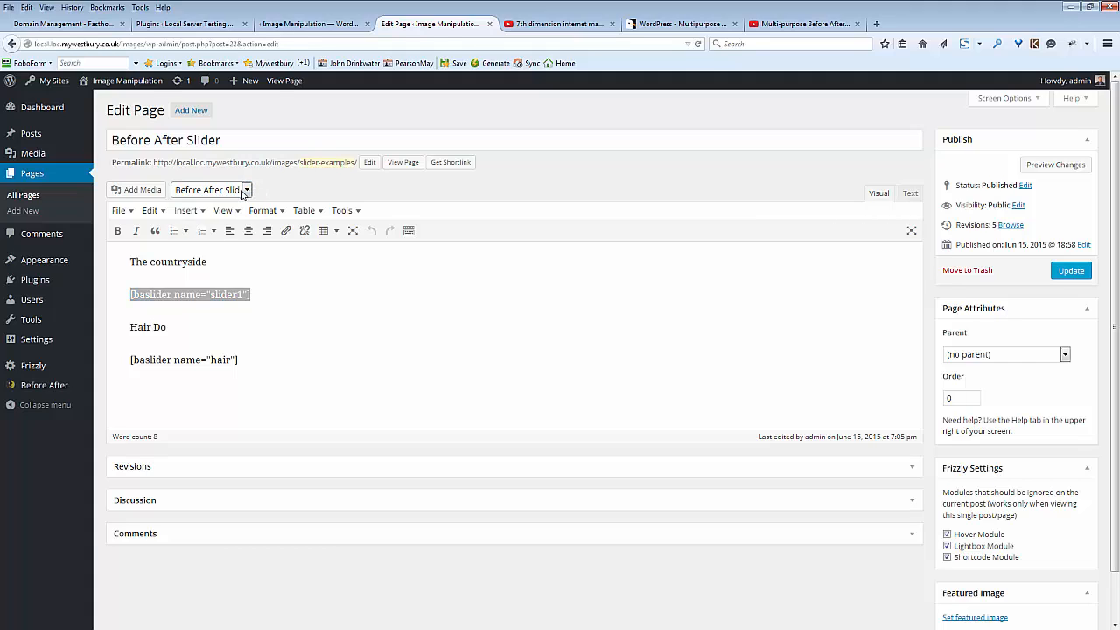
click(290, 304)
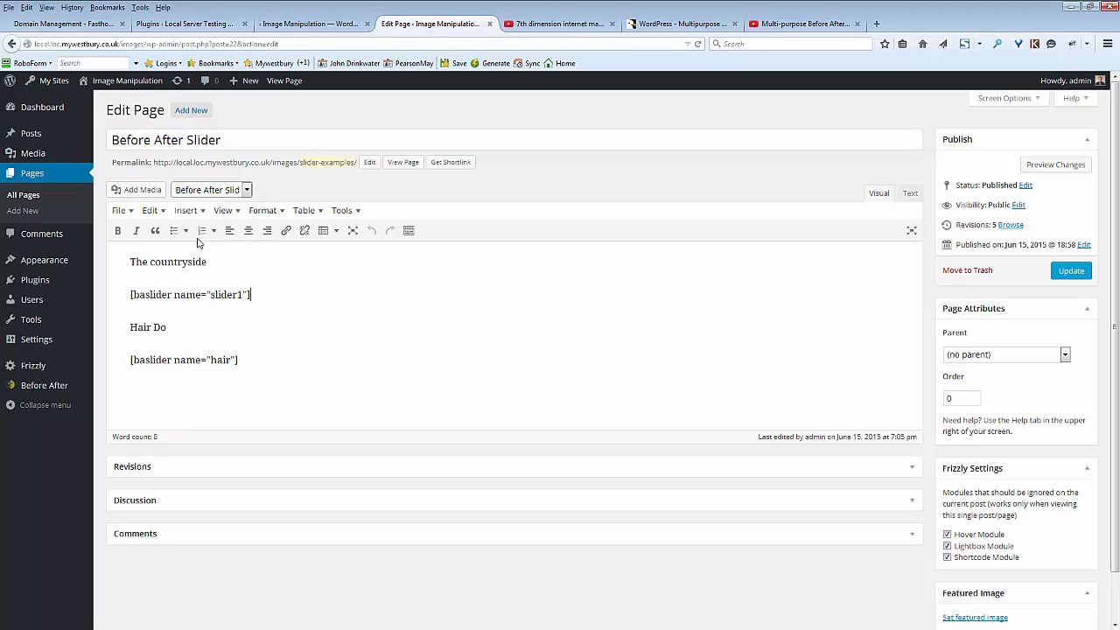
mouse_move(256, 159)
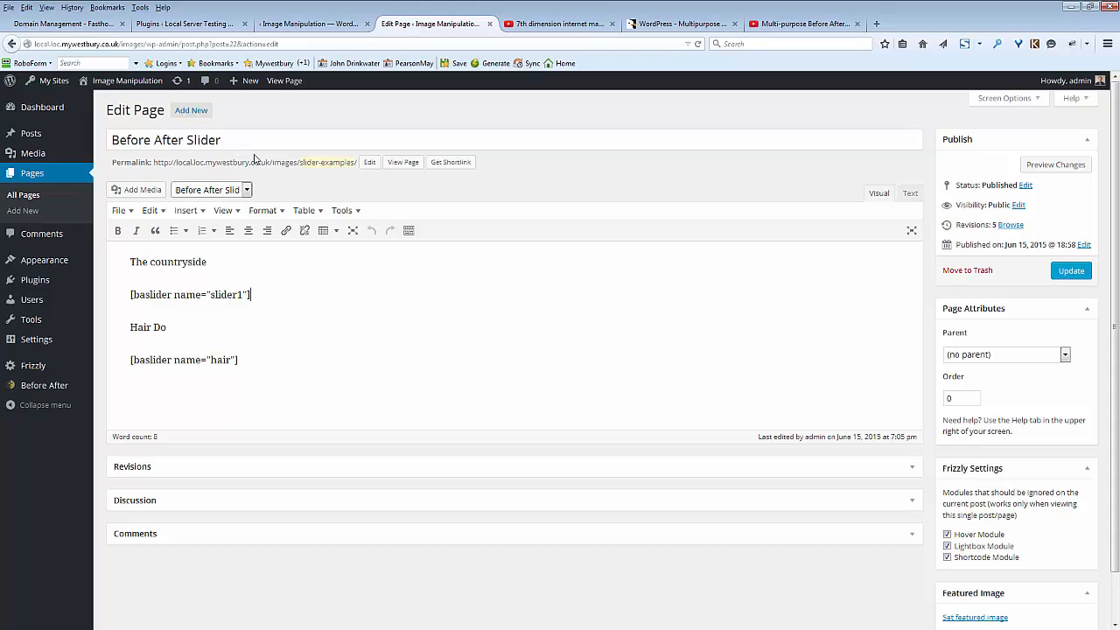